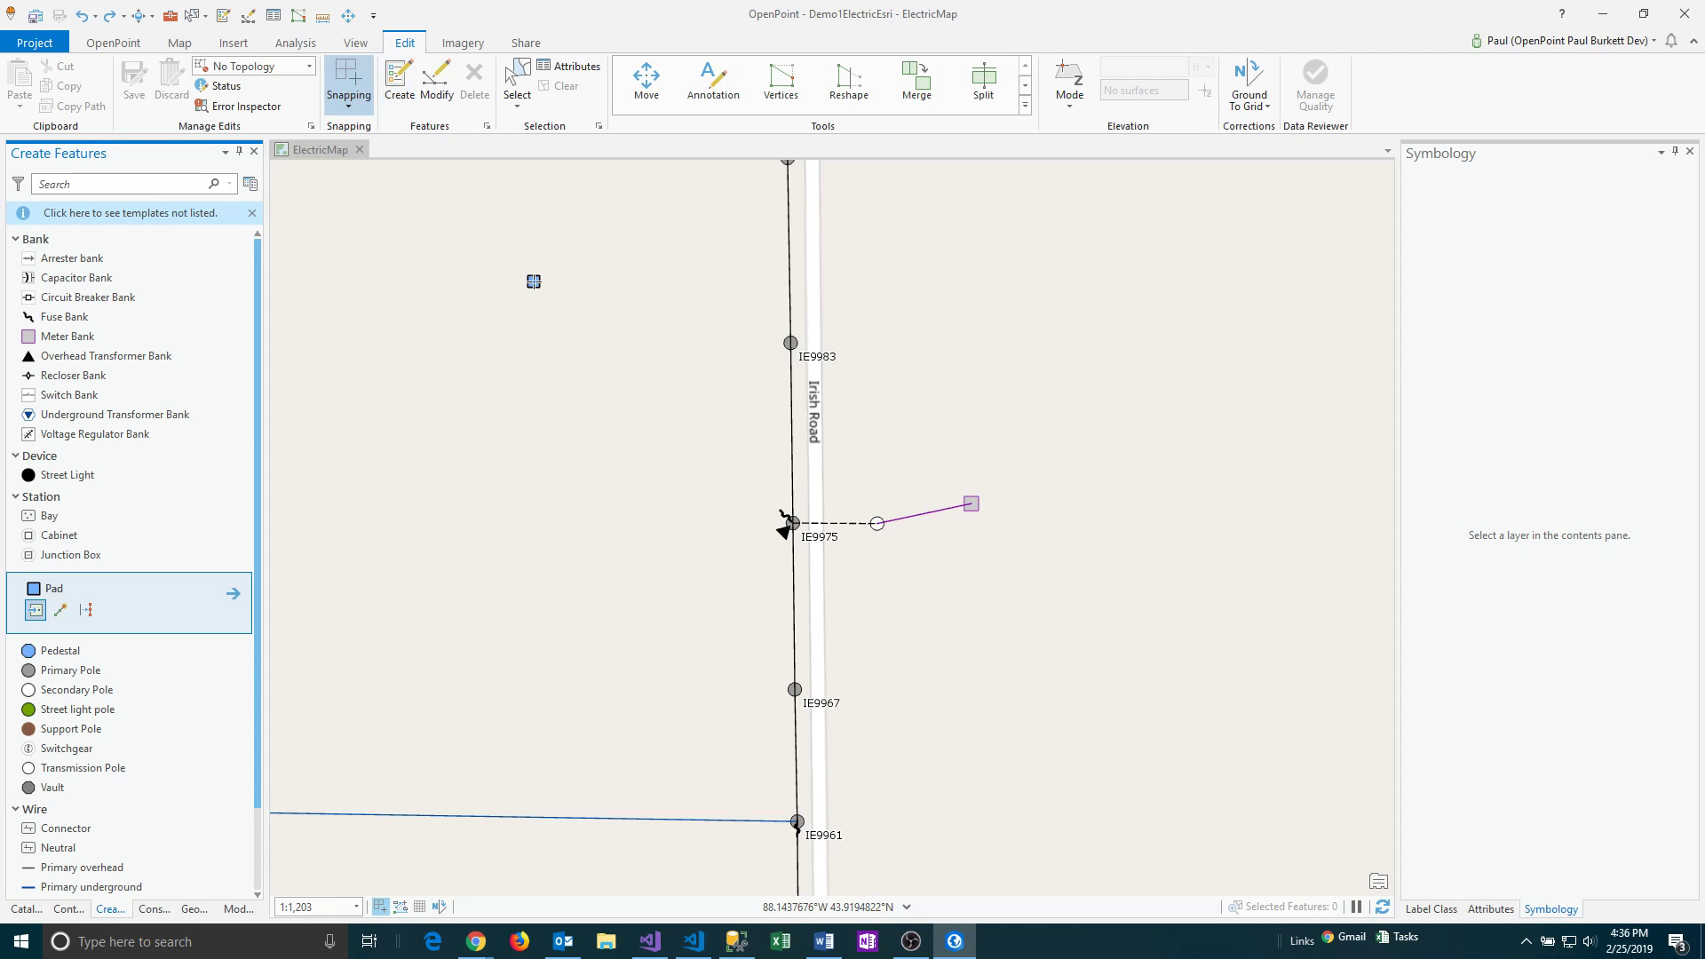
pyautogui.moveTo(469, 391)
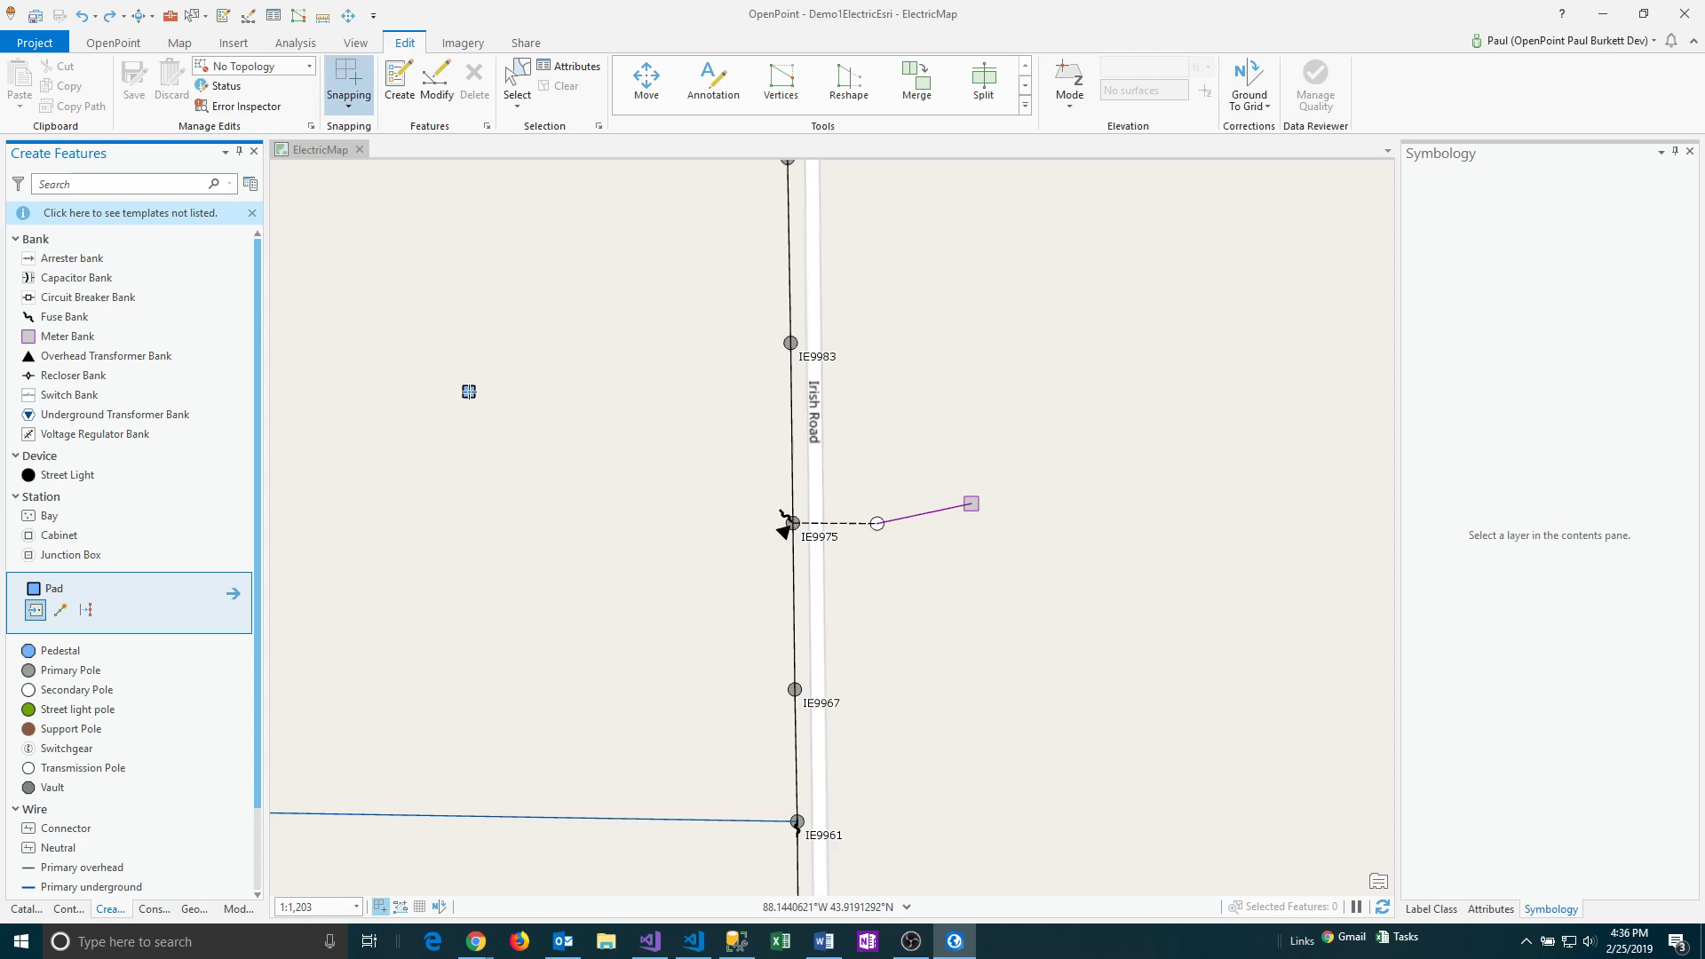
pyautogui.moveTo(910, 347)
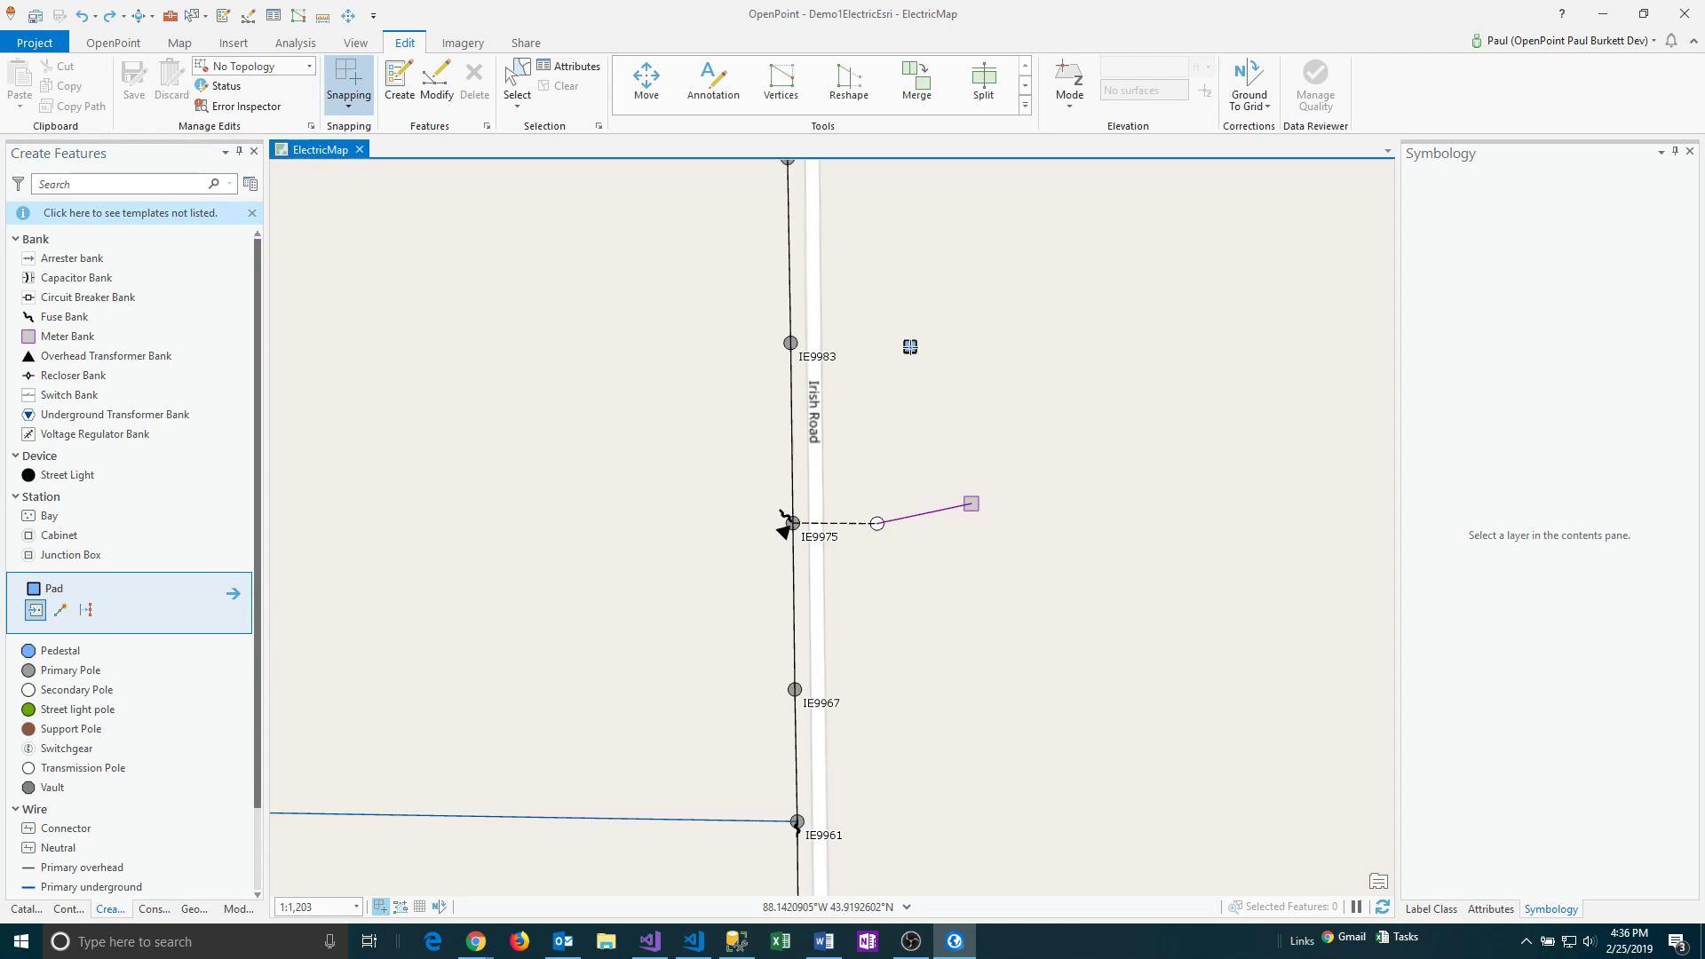
# Place the pad and primary pole east of Irish Road, then choose the Meter Bank template.
pyautogui.click(907, 346)
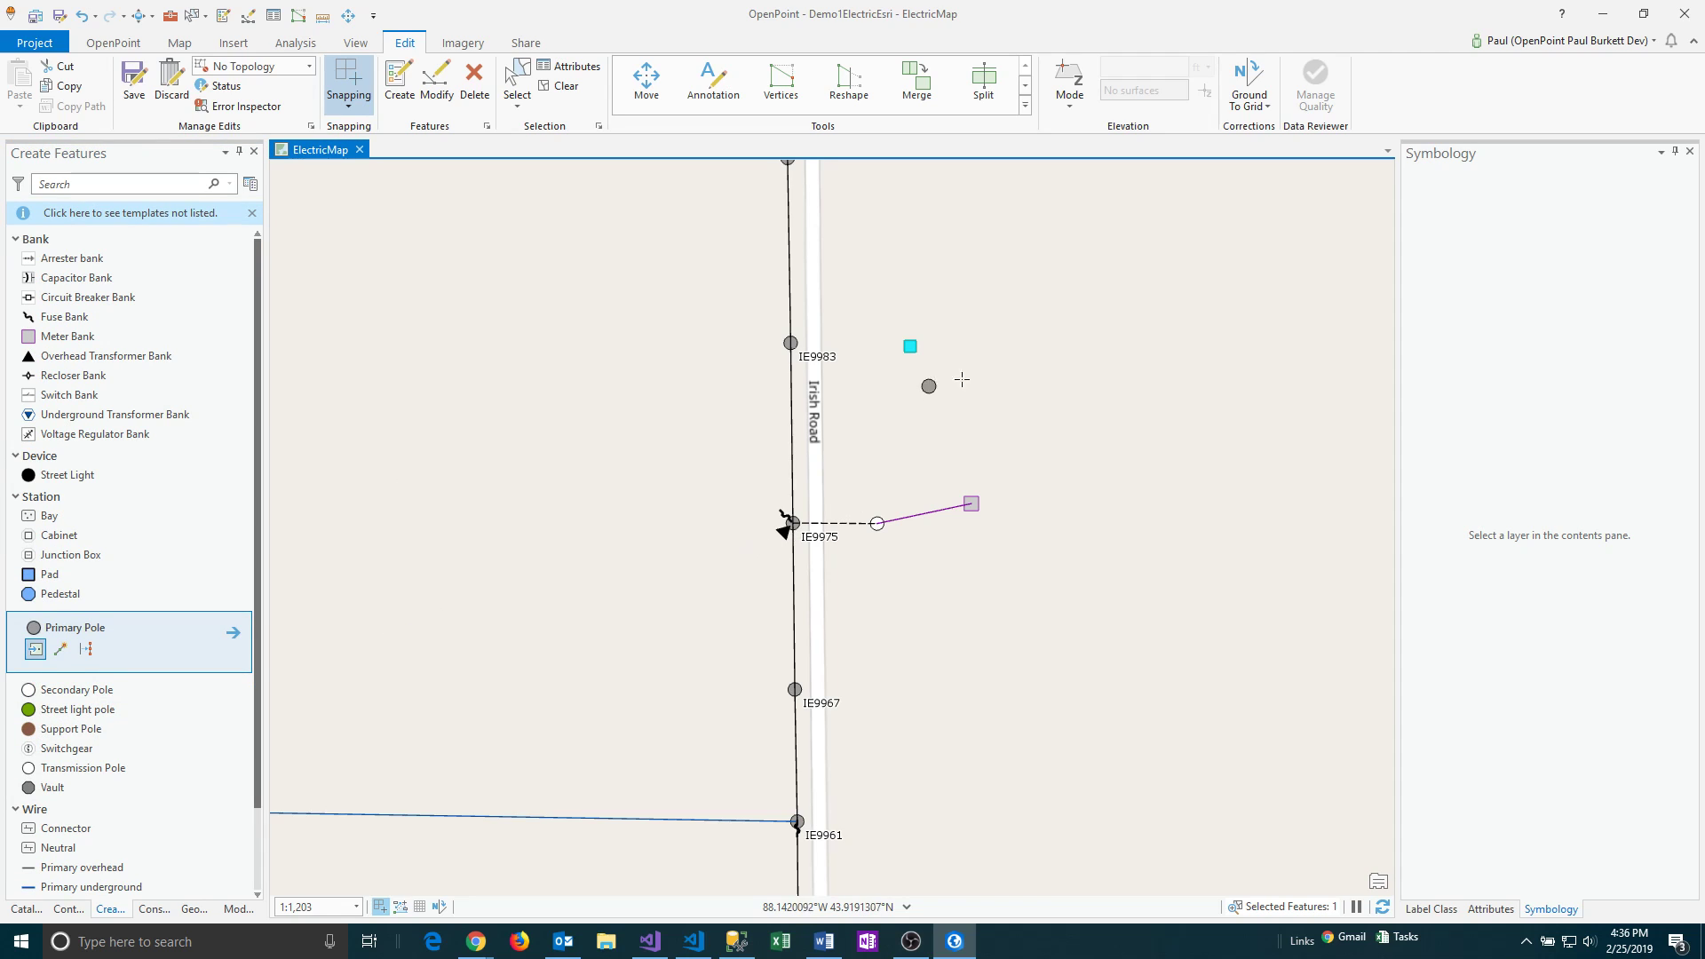
pyautogui.click(995, 343)
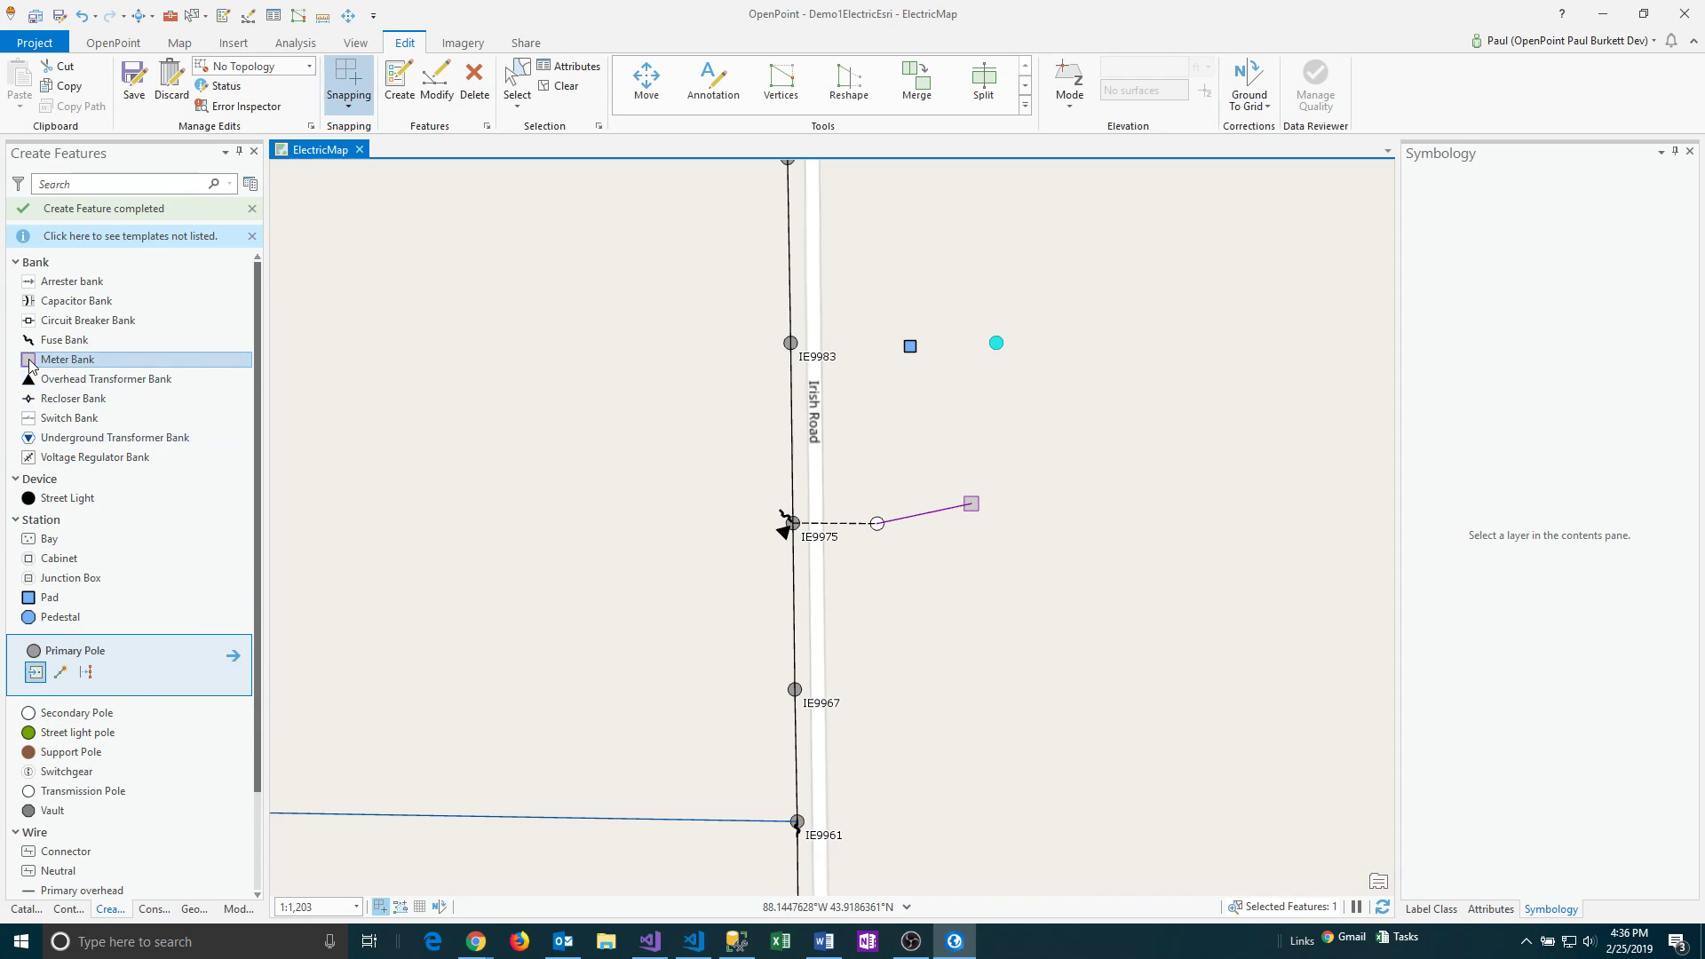
pyautogui.click(67, 359)
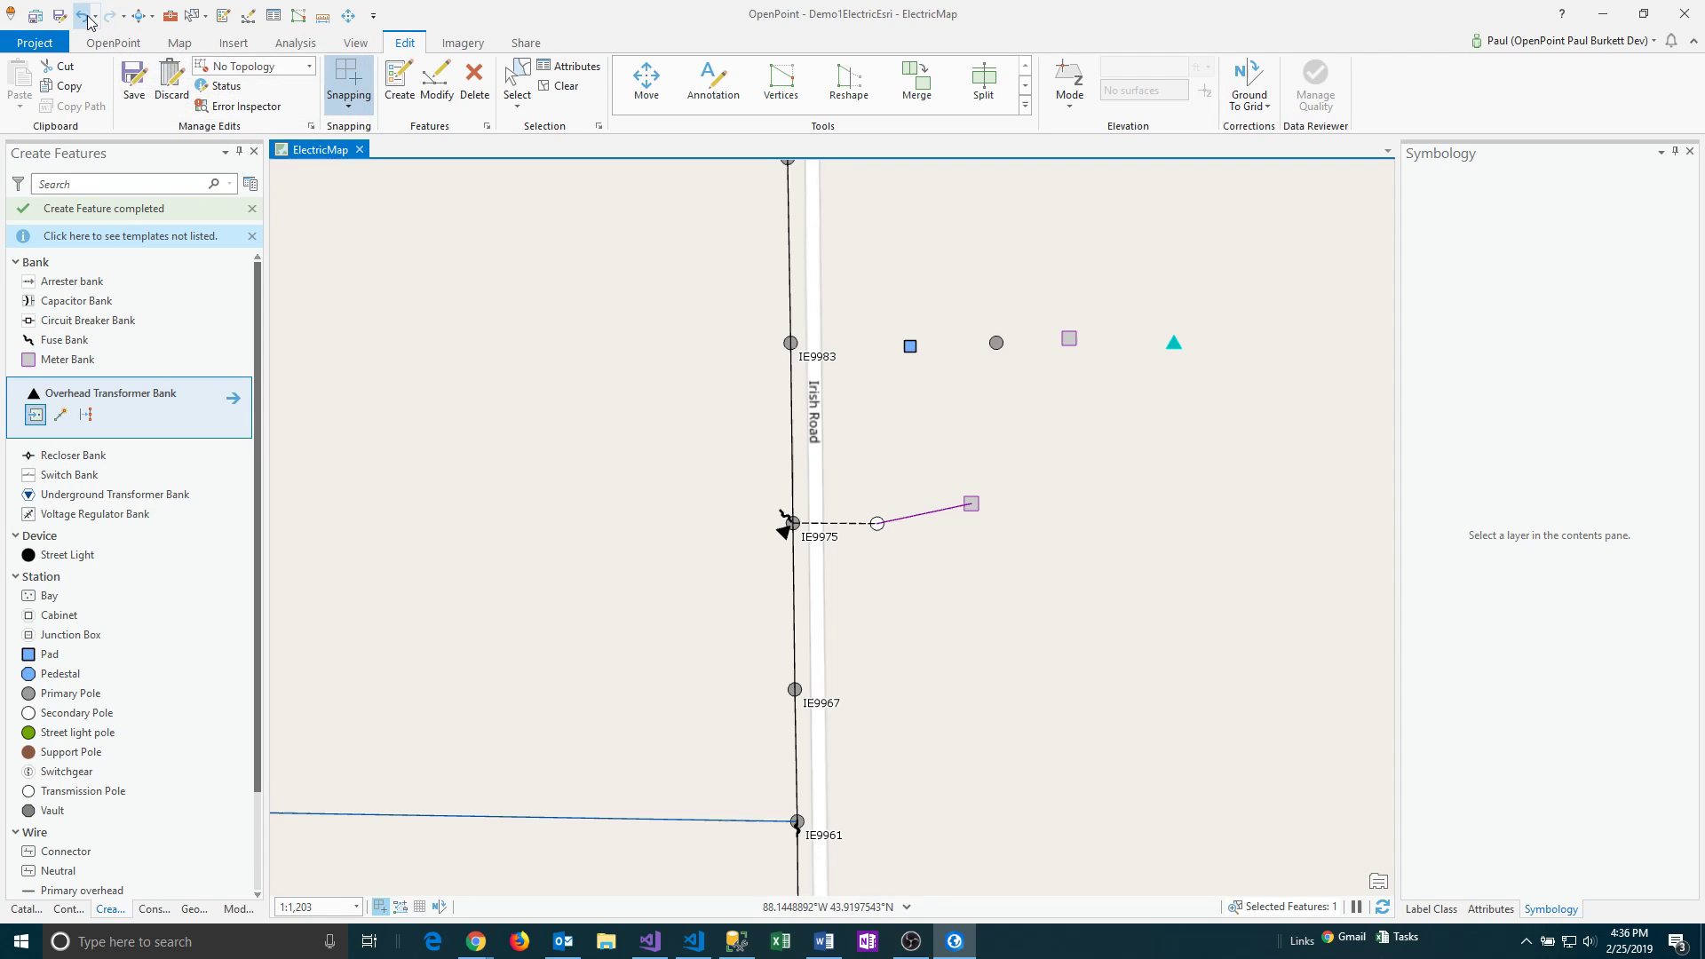
pyautogui.click(85, 16)
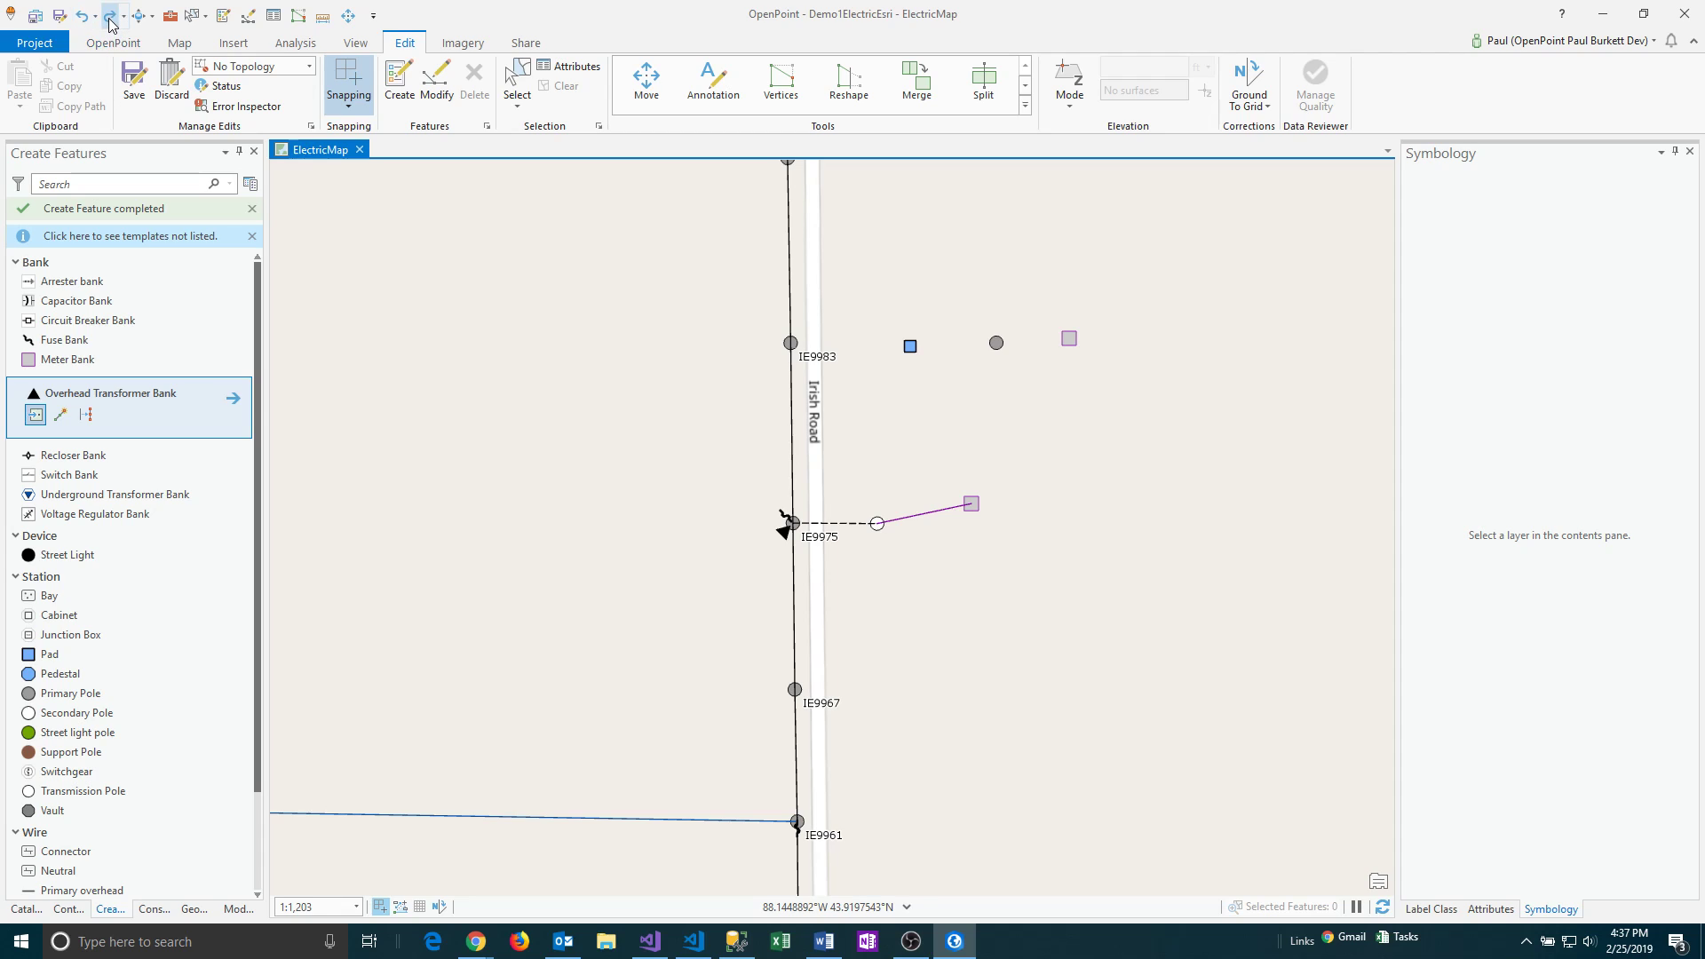
pyautogui.moveTo(108, 23)
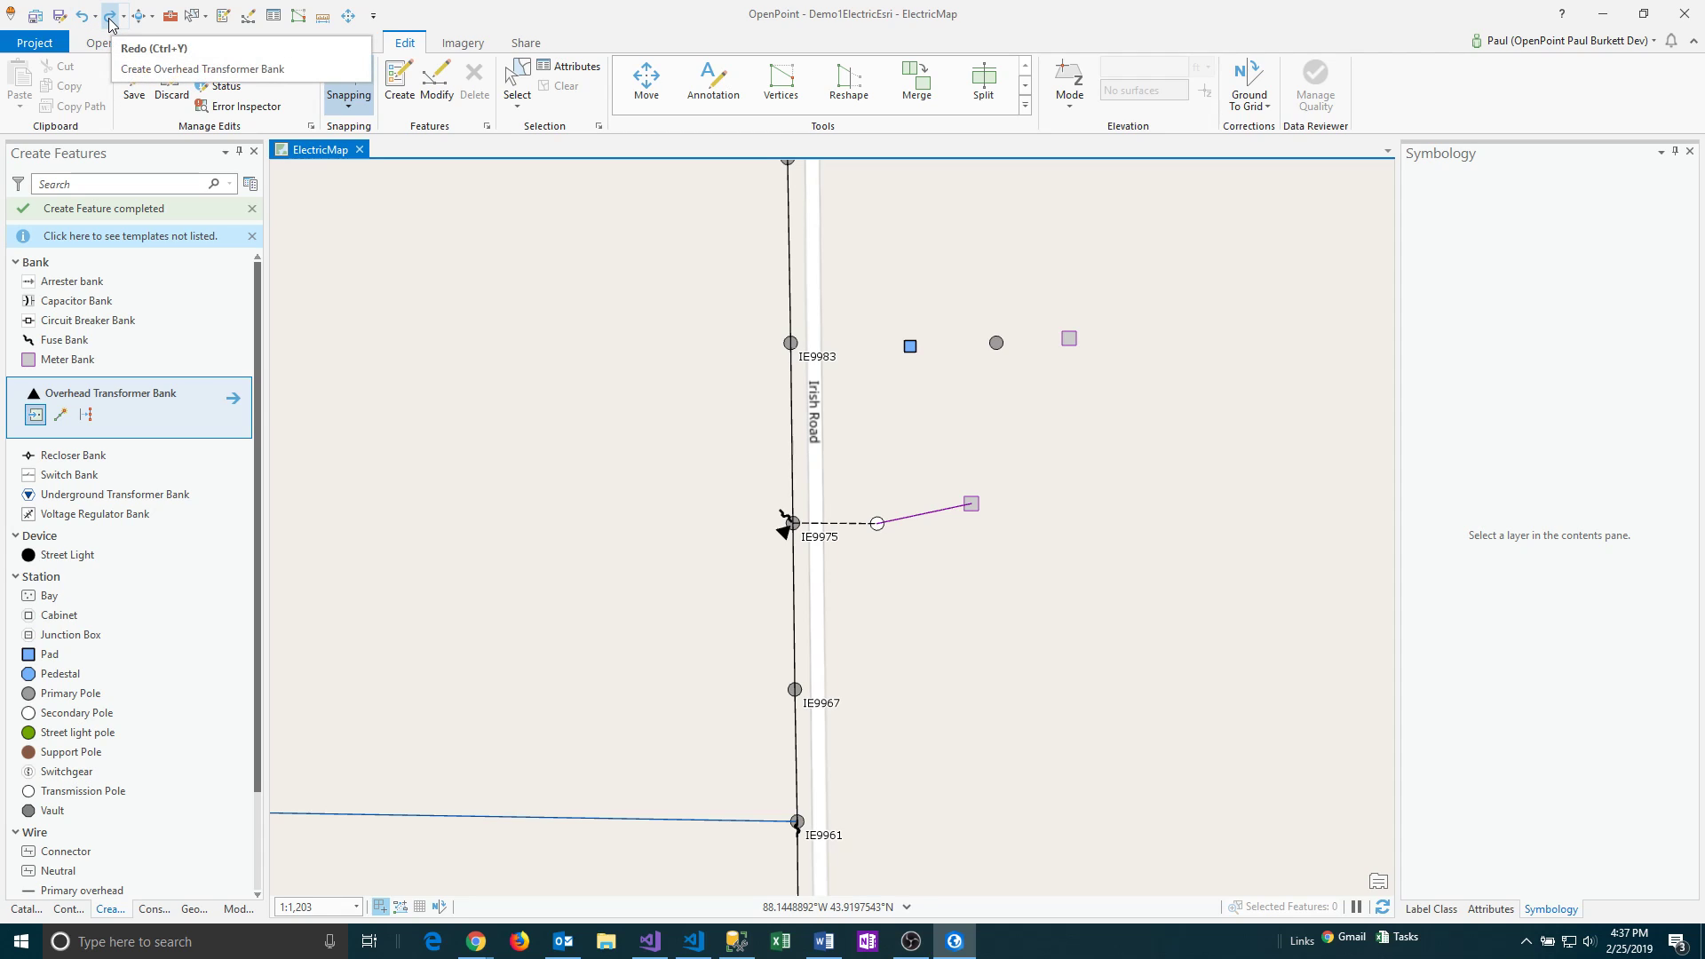
pyautogui.click(108, 16)
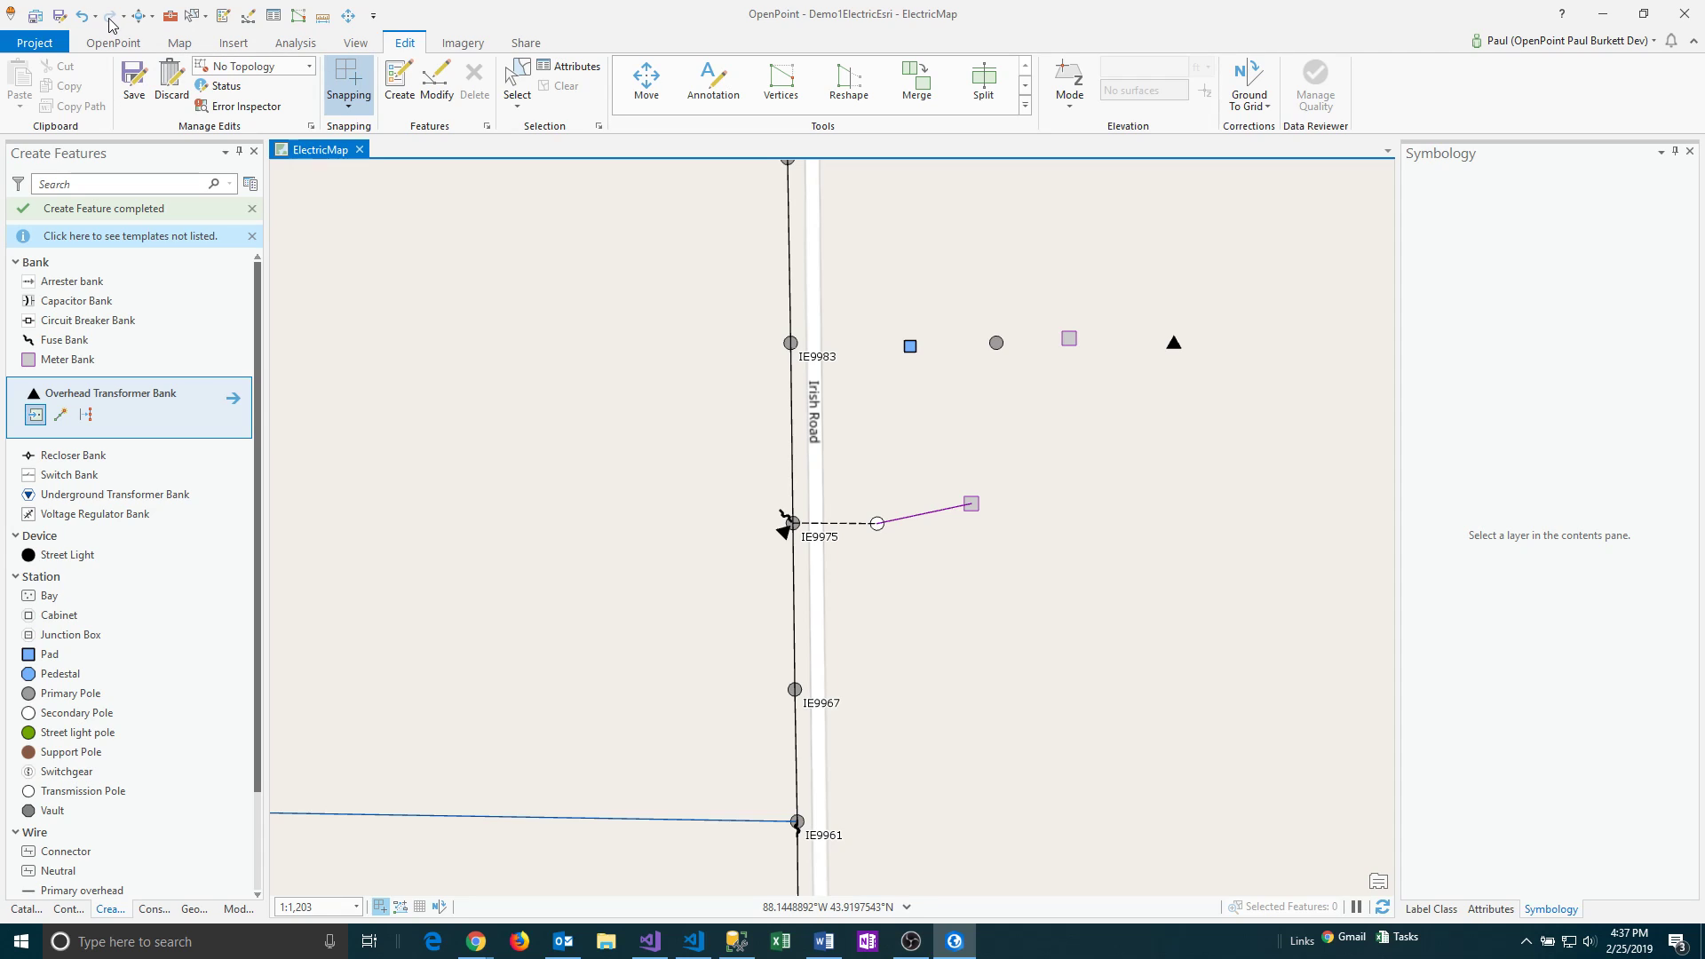
pyautogui.moveTo(85, 23)
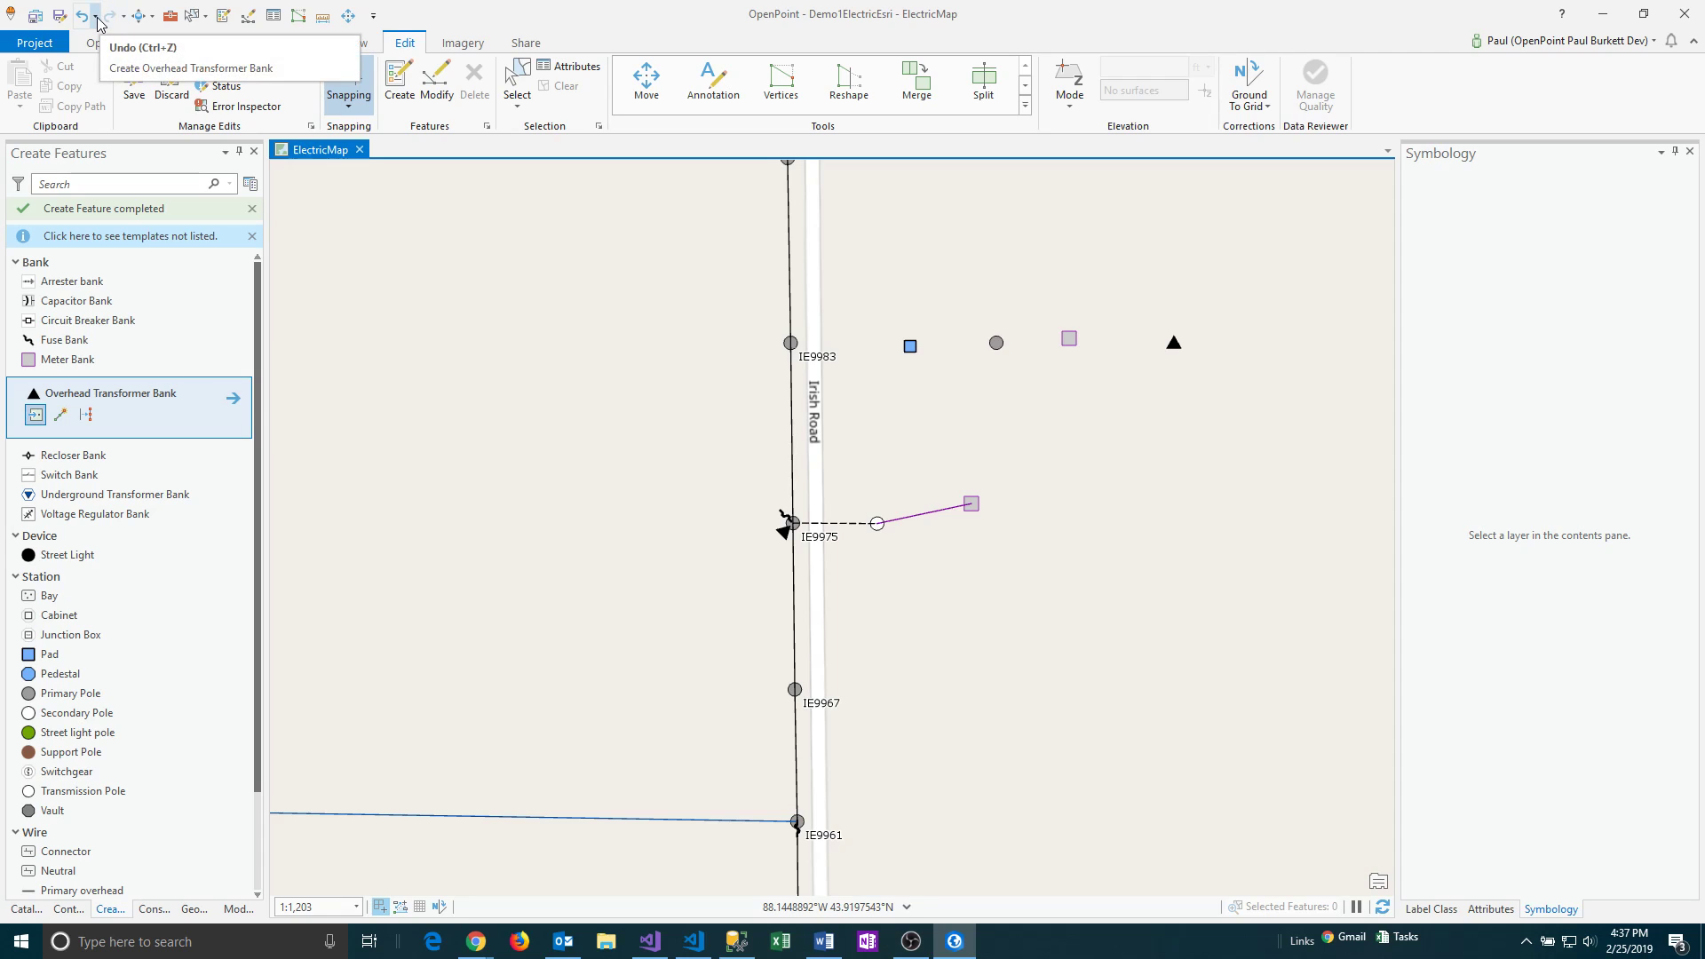
# Show the undo history listing the recent feature creations.
pyautogui.click(101, 20)
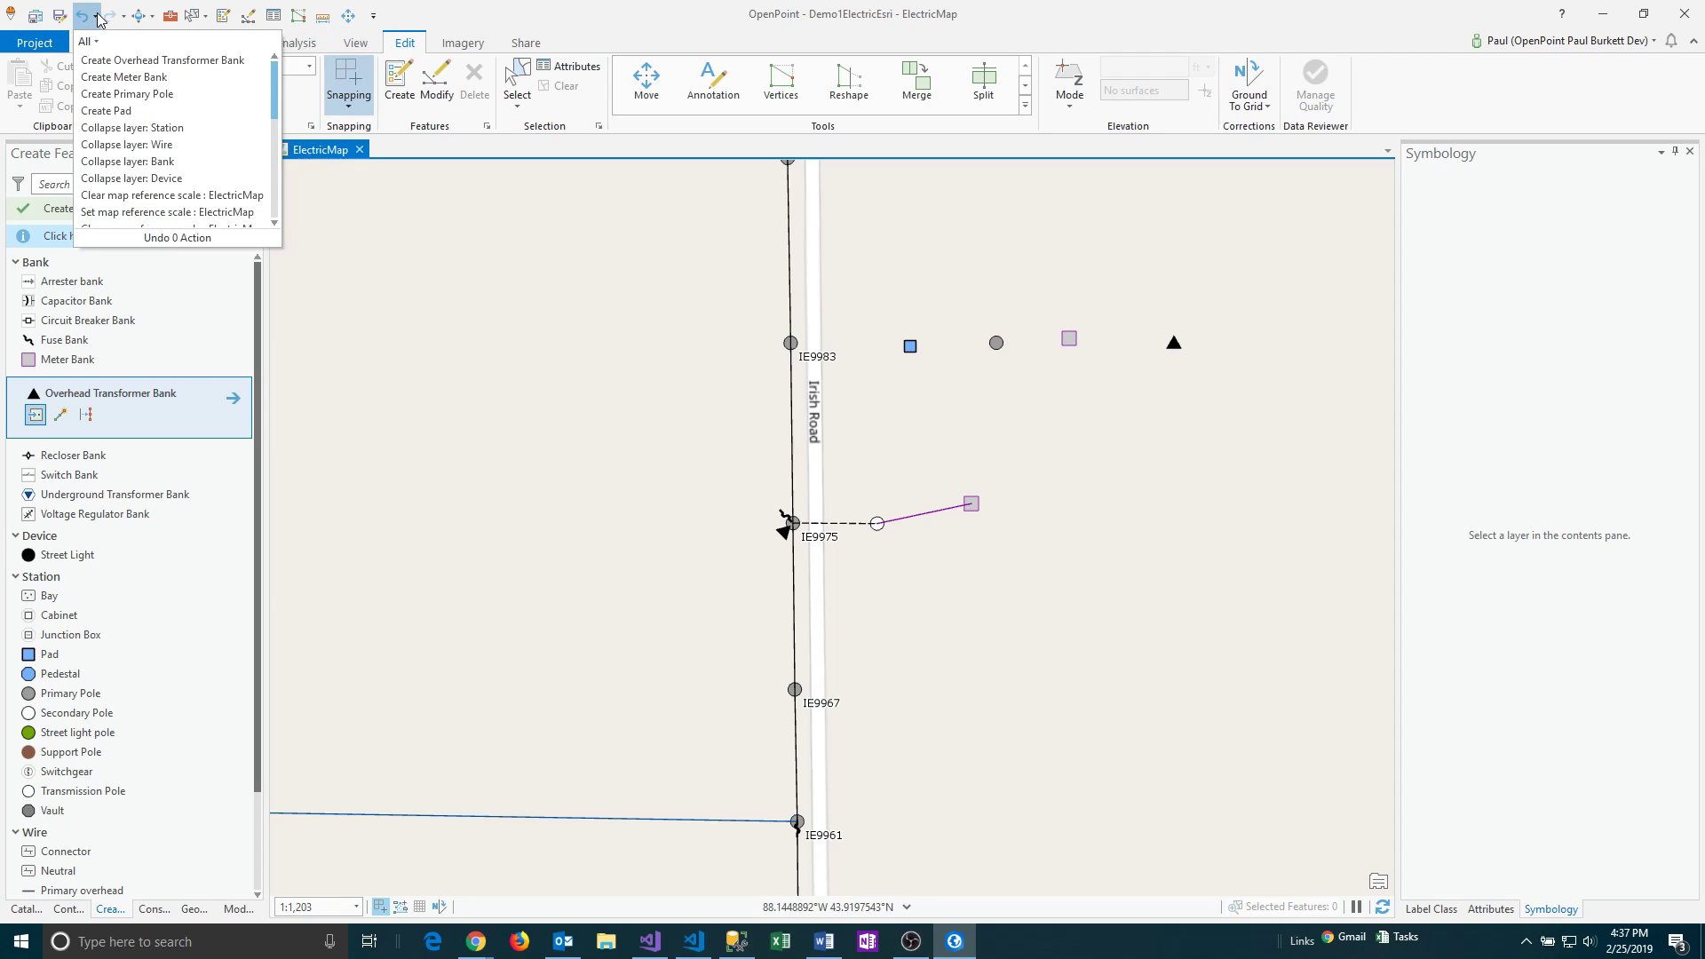
pyautogui.moveTo(117, 26)
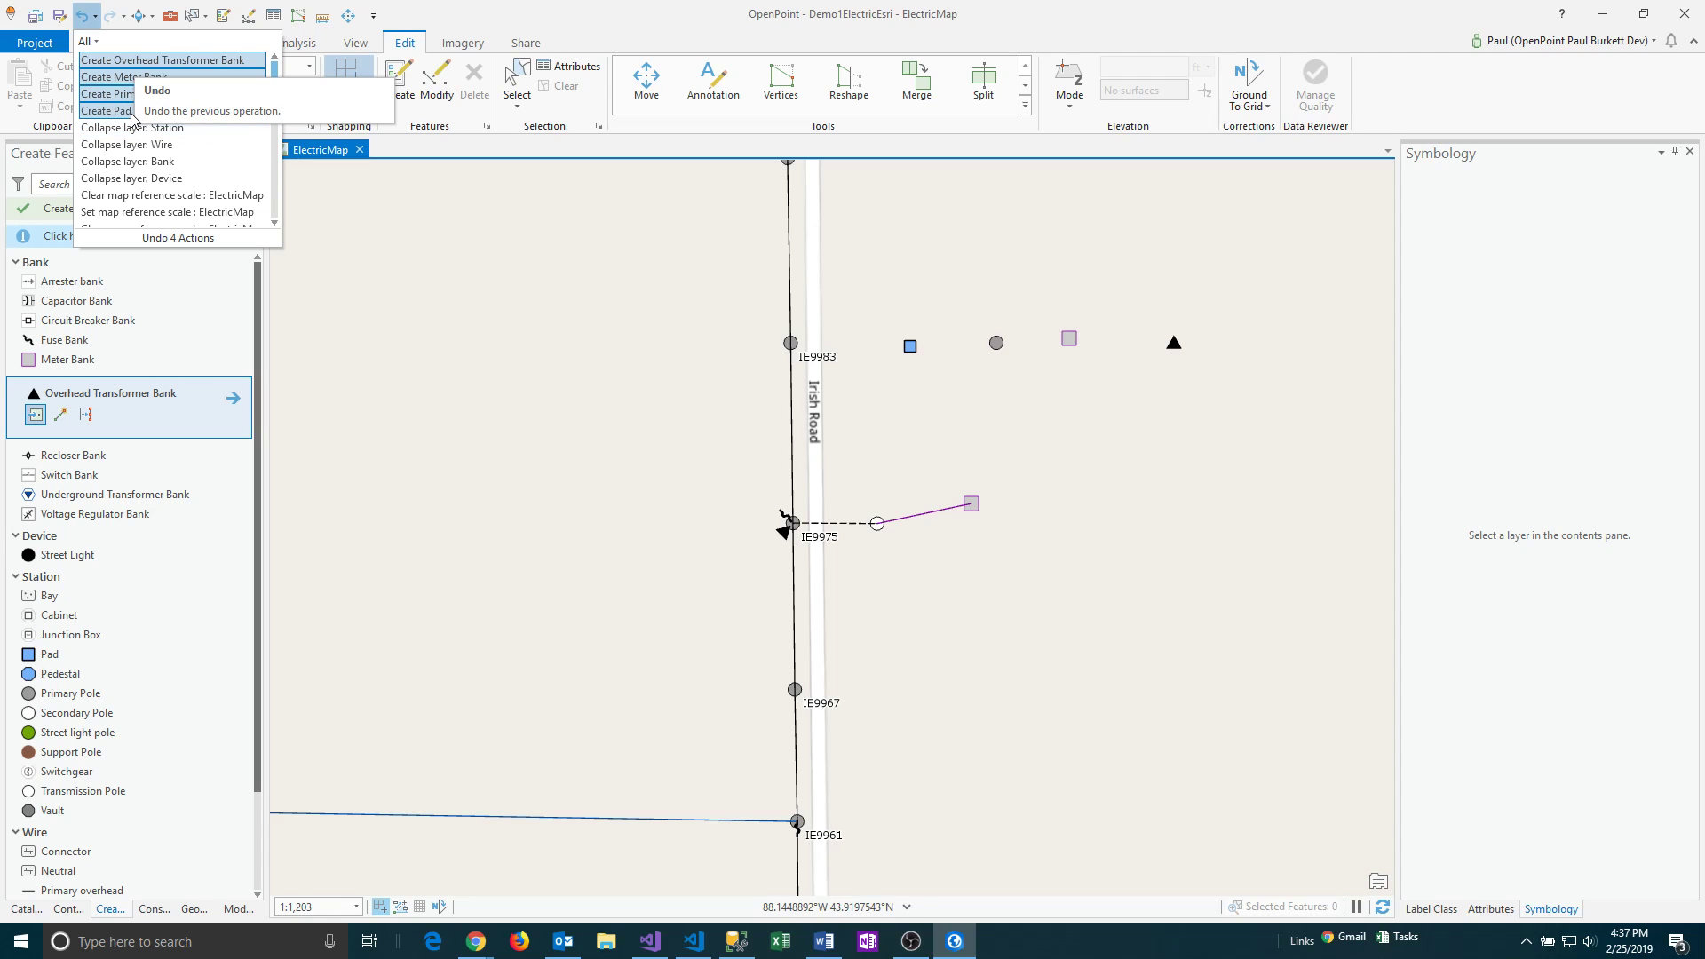
pyautogui.moveTo(130, 114)
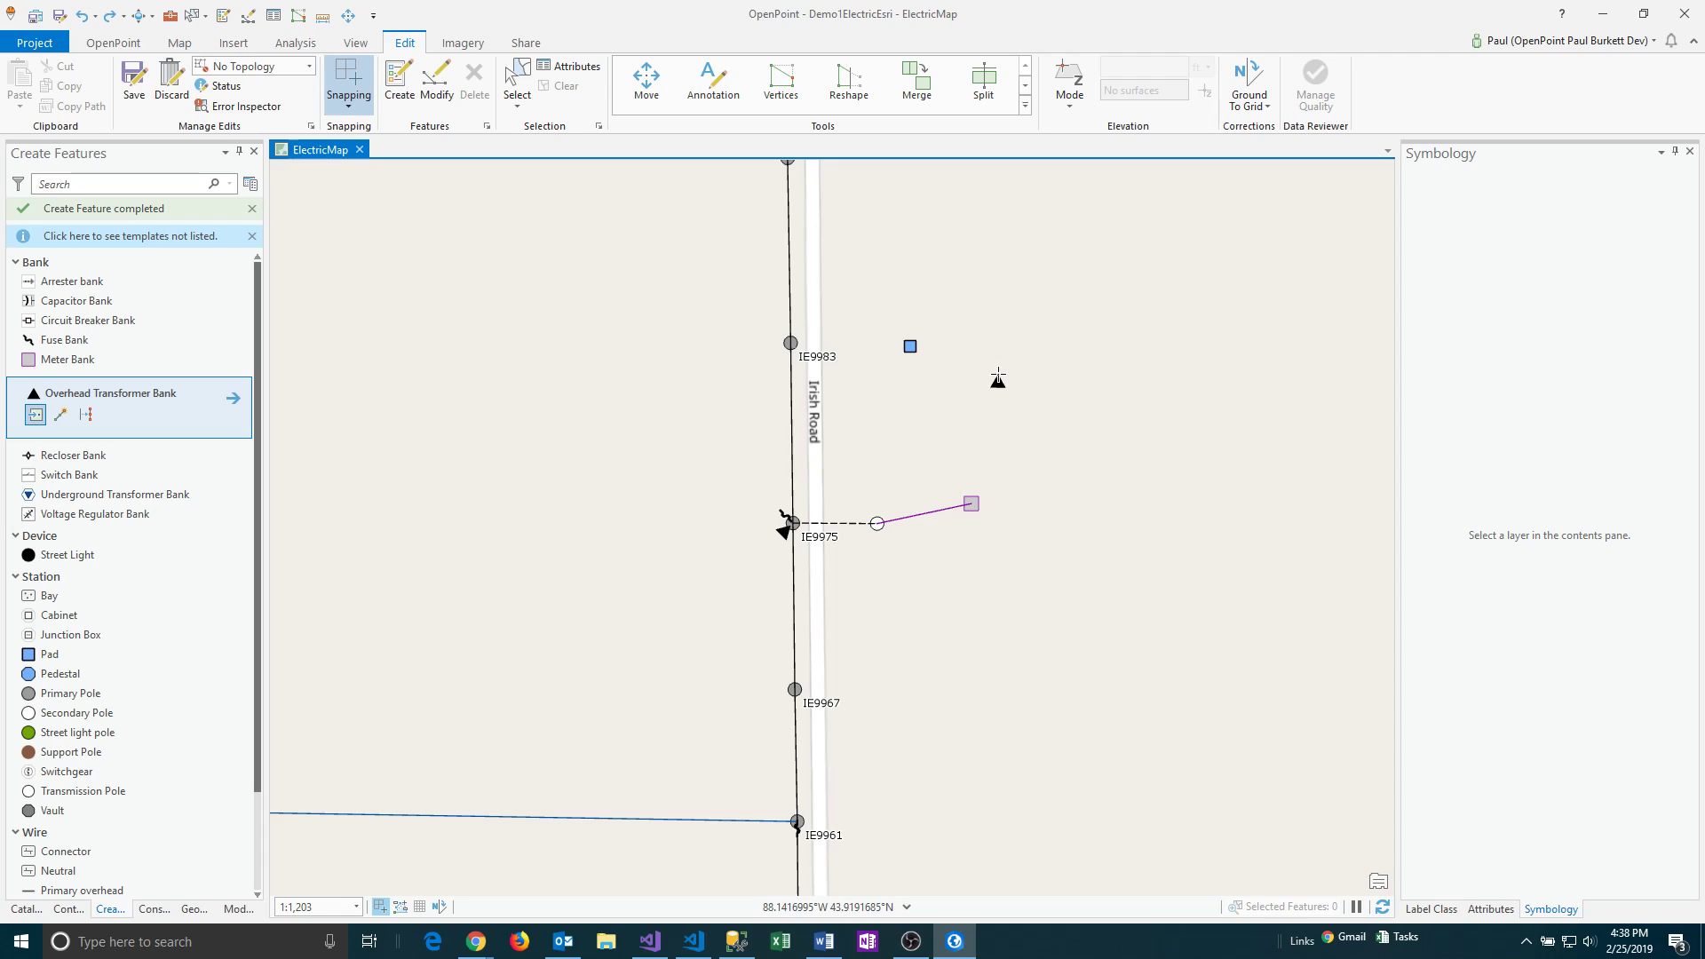
# Redo through Create Overhead Transformer Bank, restoring the pole, meter bank and transformer.
pyautogui.click(124, 16)
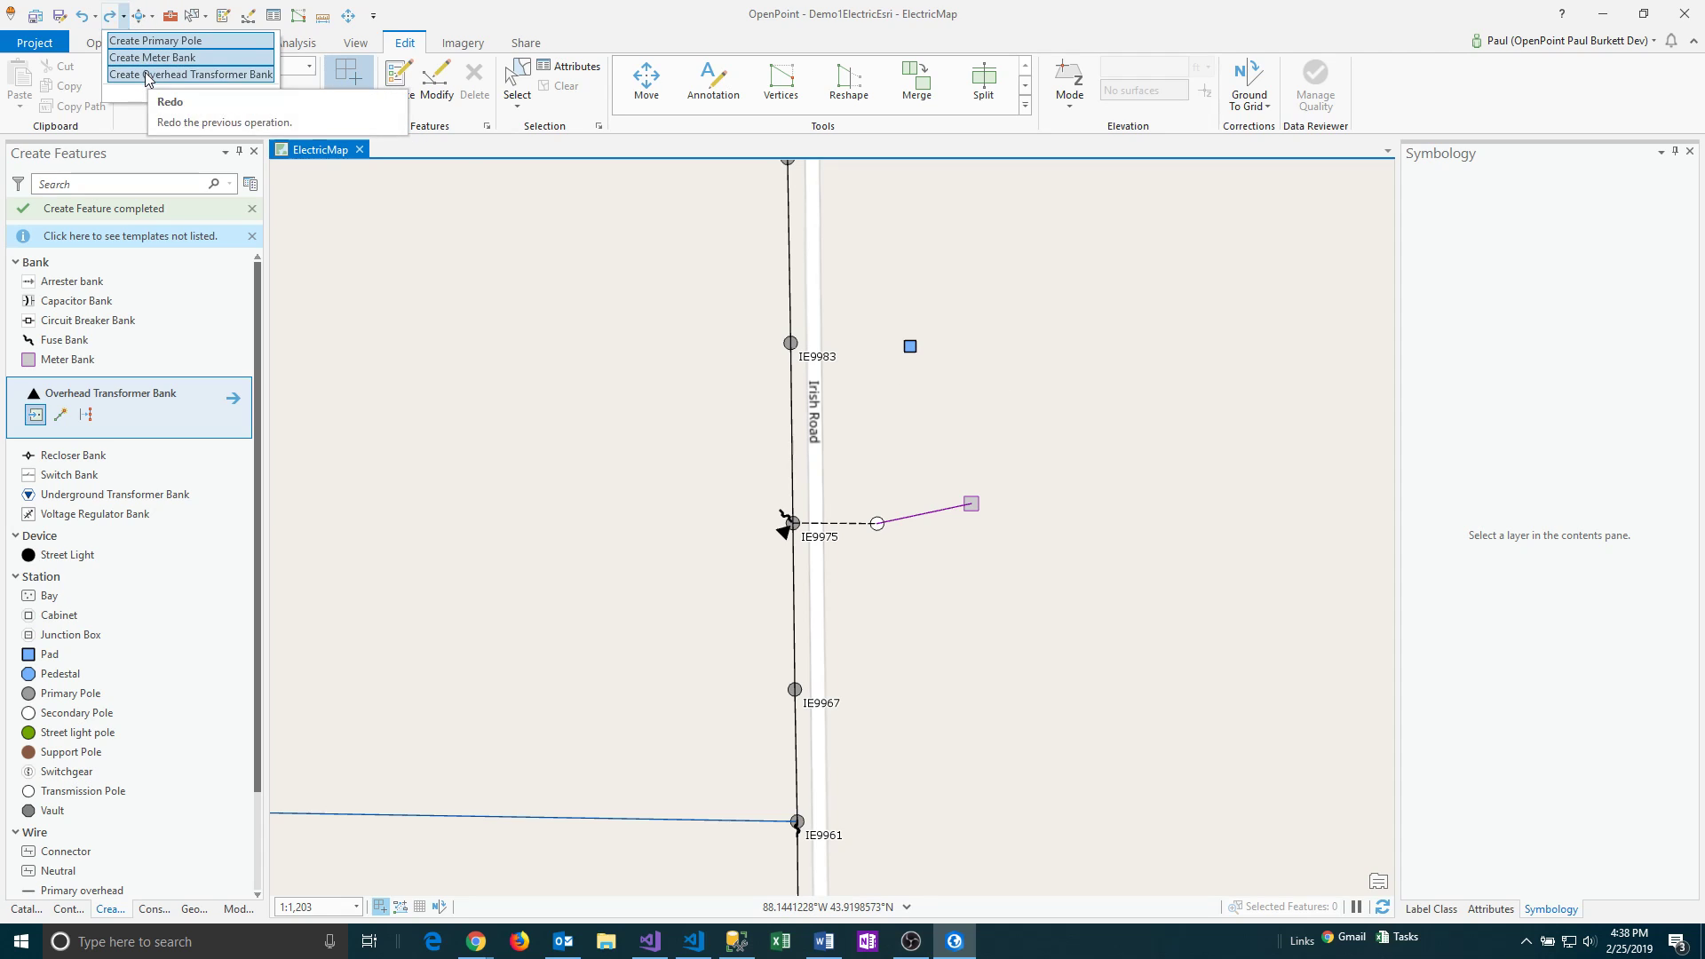
pyautogui.click(196, 75)
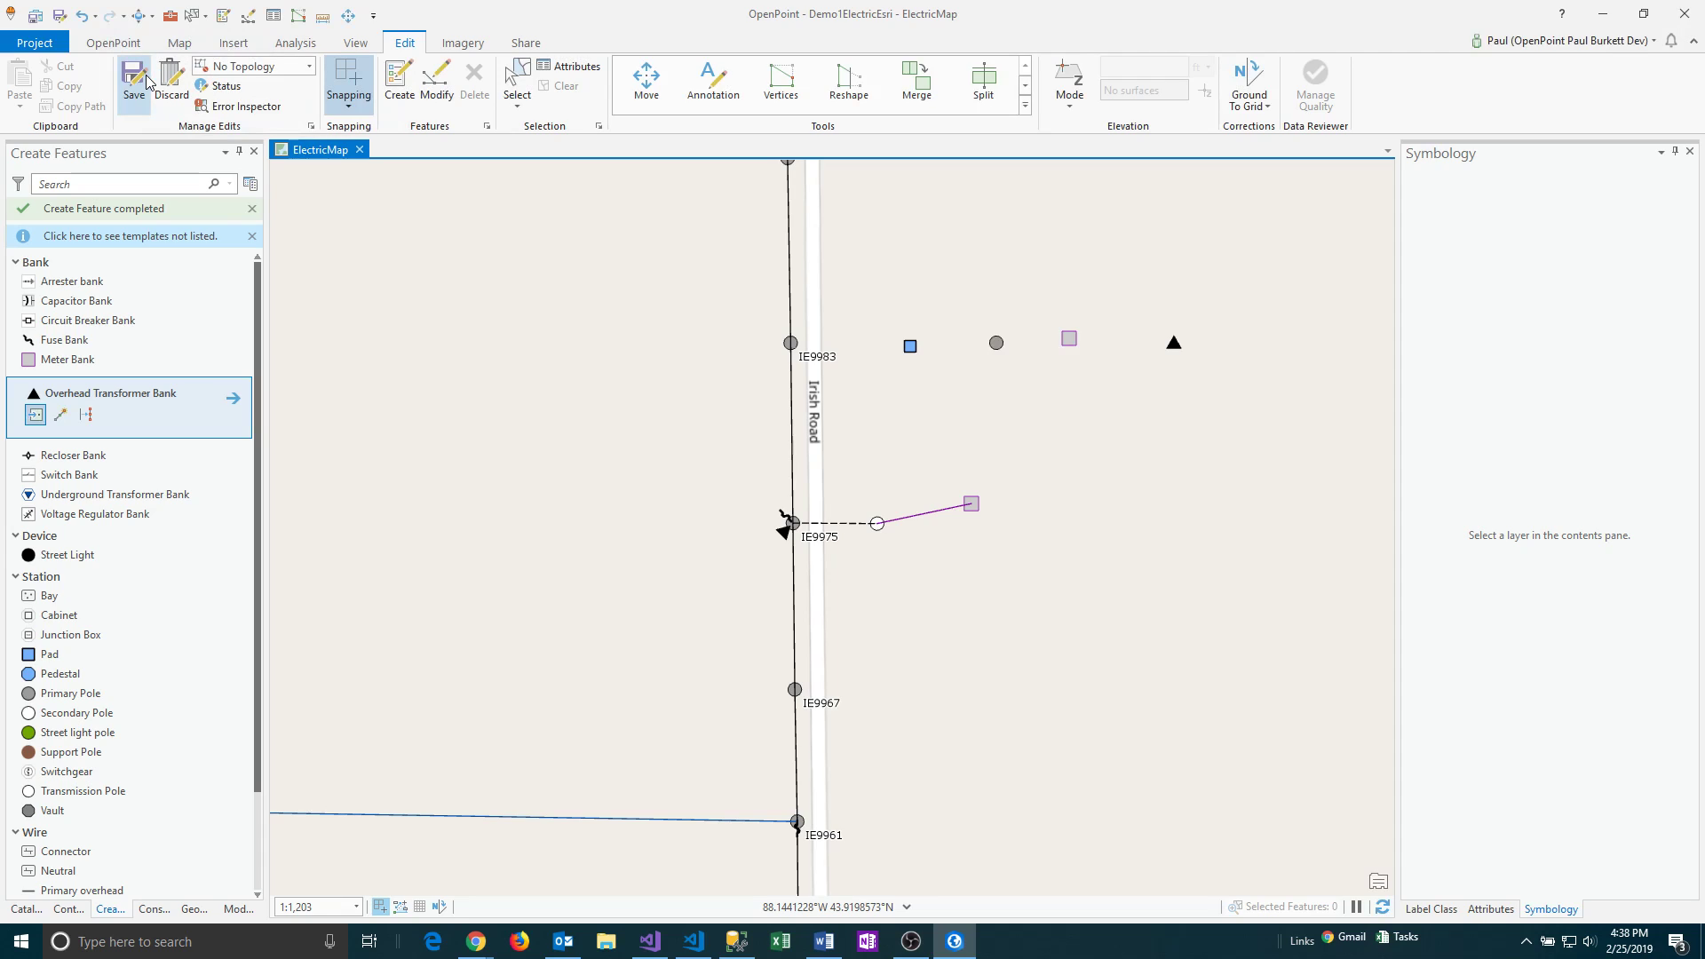